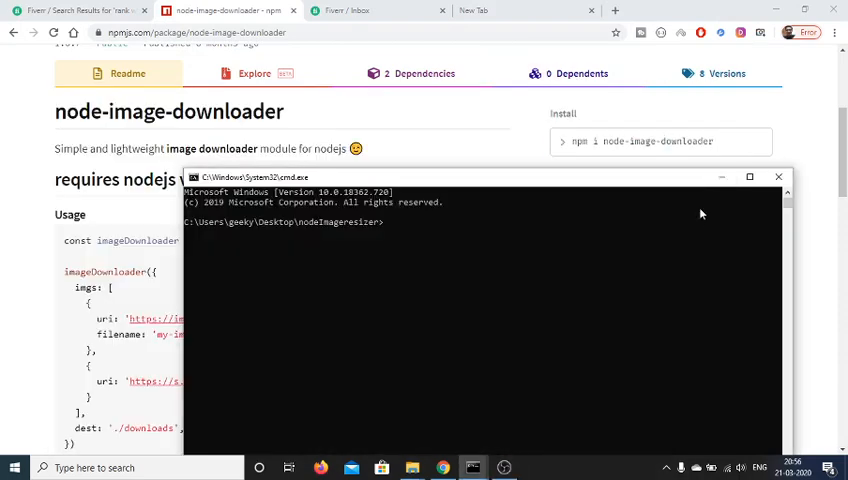
pyautogui.moveTo(350, 109)
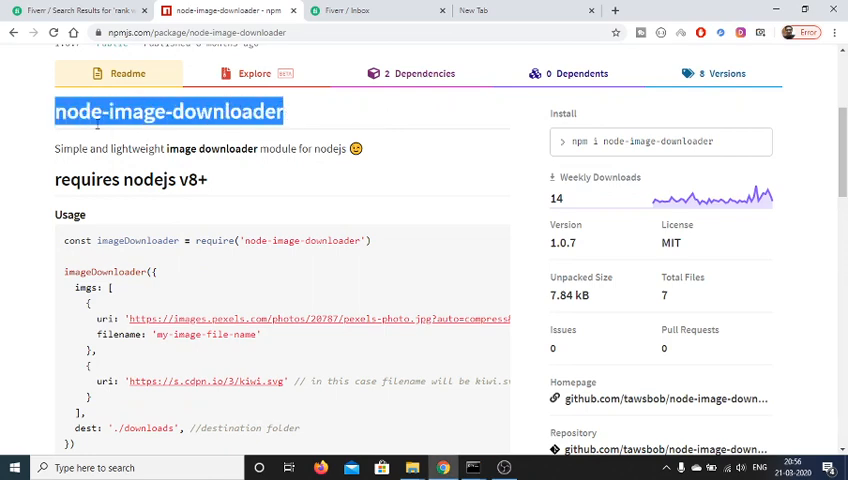
pyautogui.moveTo(370, 148)
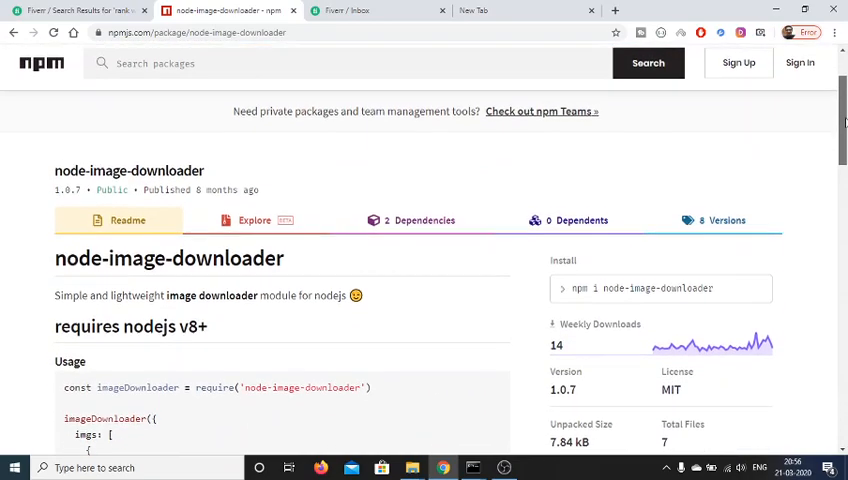
# - Scroll the npmjs page down to the install command and usage example
pyautogui.scroll(-3)
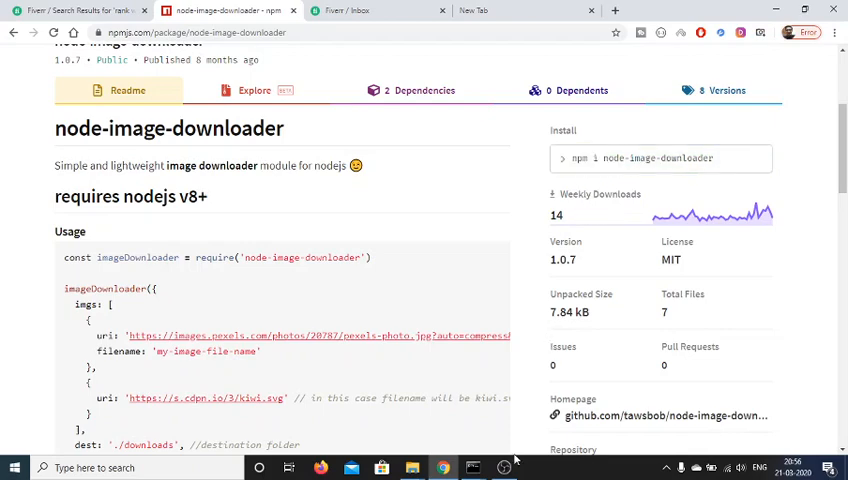
# - Run npm i node-image-downloader in the nodeImageresizer folder
pyautogui.click(473, 467)
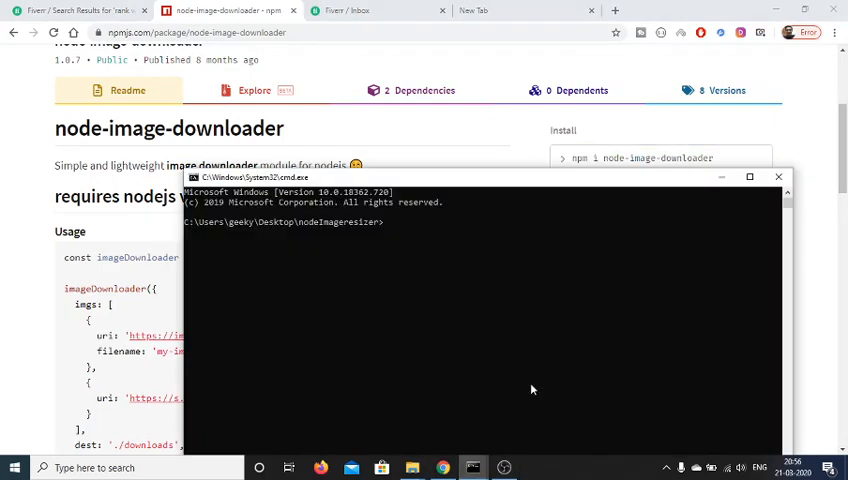
pyautogui.write('npm i node-i')
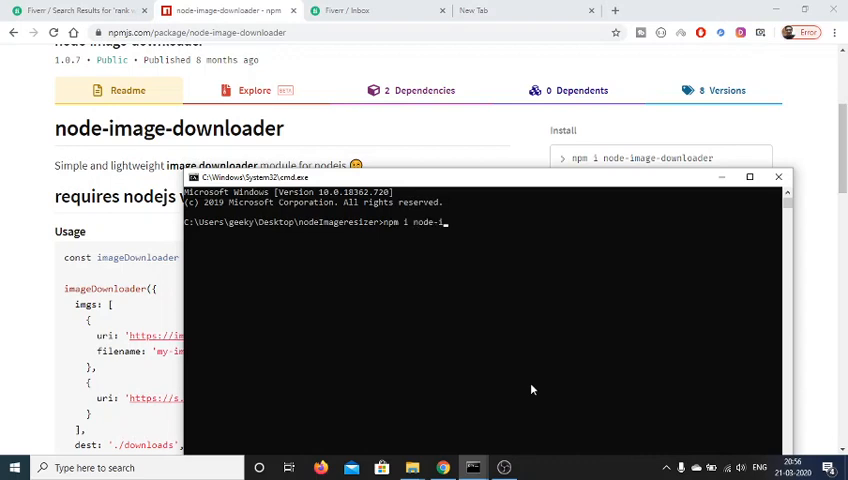
pyautogui.write('mage-downloader')
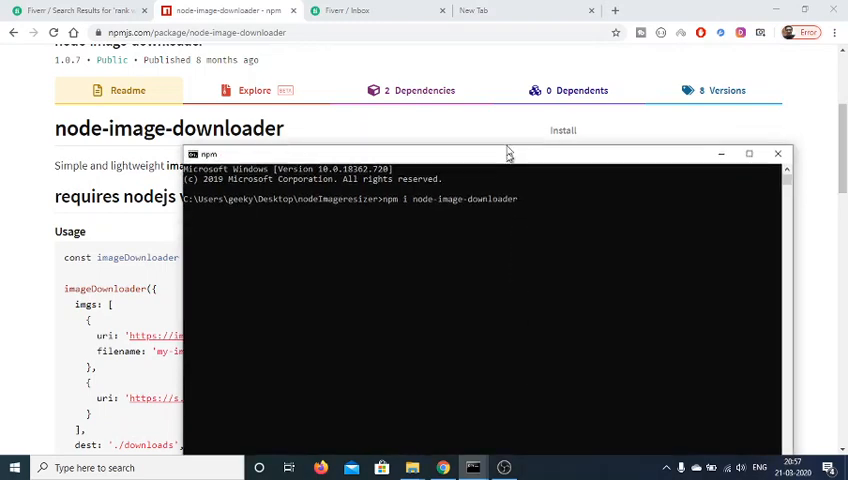
pyautogui.moveTo(505, 153); pyautogui.dragTo(505, 109)
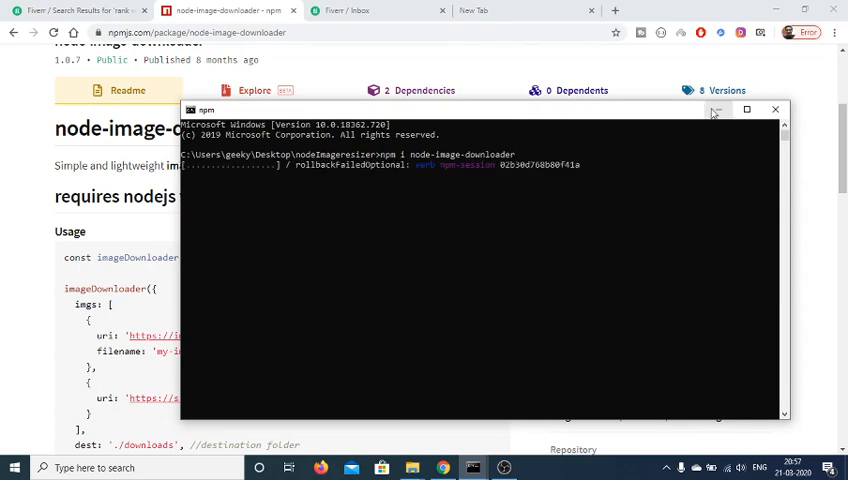
pyautogui.moveTo(716, 110)
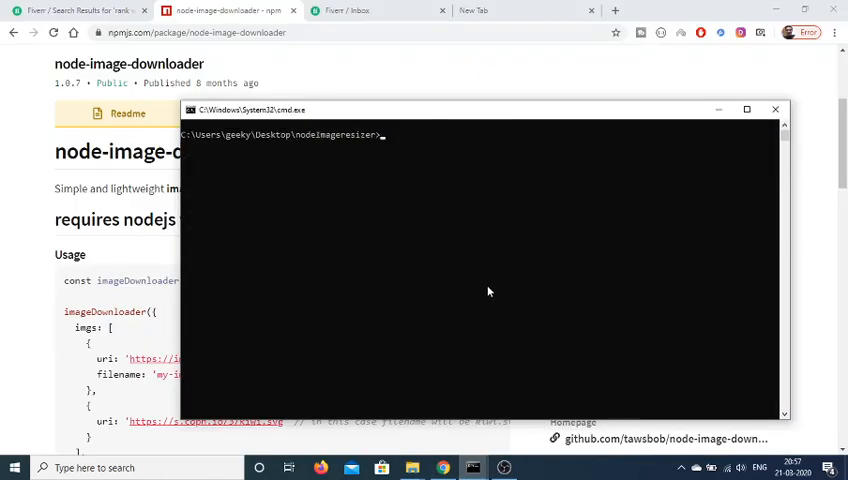
# - Check node --version reports v10.16.3, then launch the folder in VS Code with code
pyautogui.write('npm -')
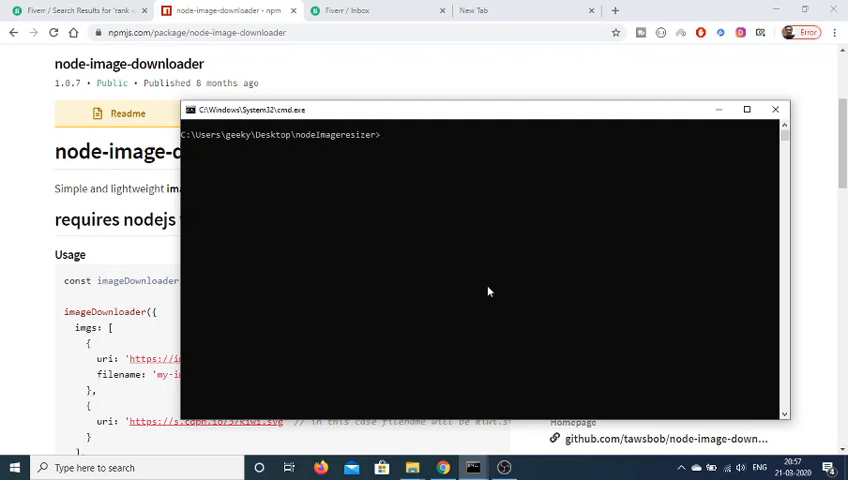
pyautogui.write('node -version')
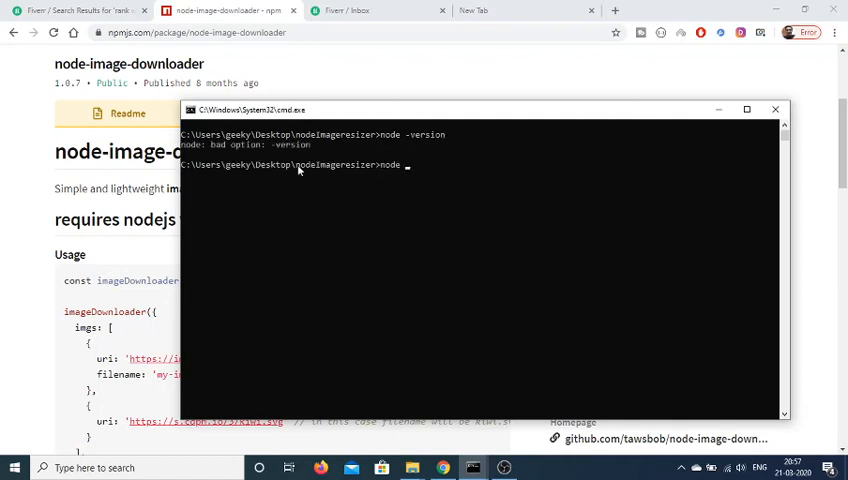
pyautogui.write('--version')
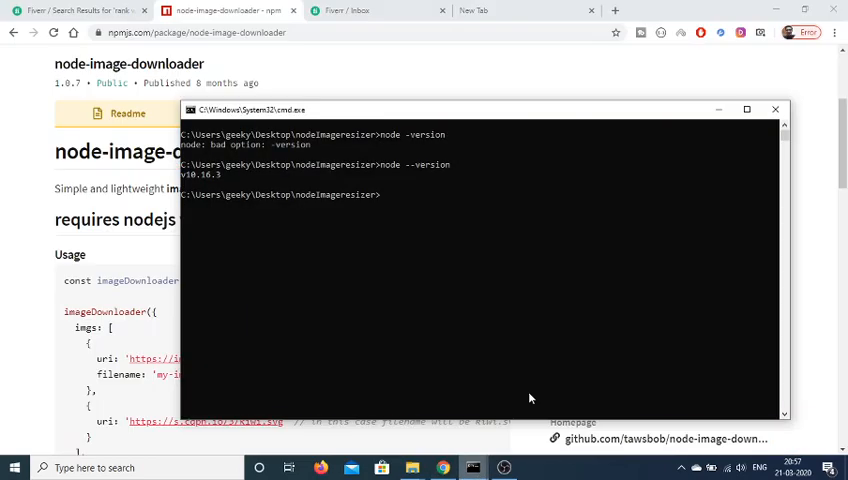
pyautogui.write('code .')
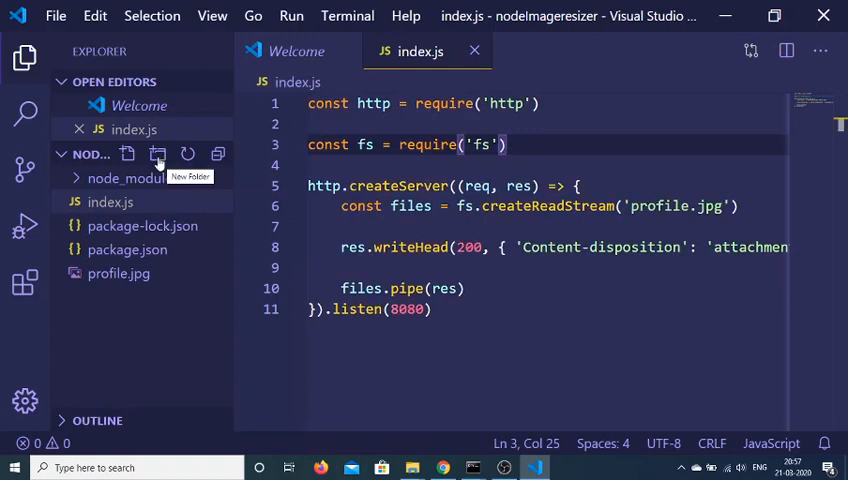
# - Add an images folder to the project in the Explorer
pyautogui.click(158, 157)
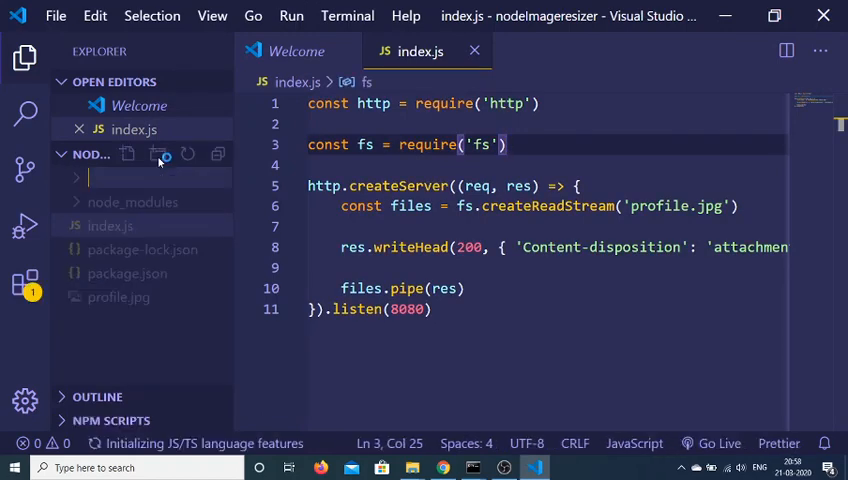
pyautogui.write('image')
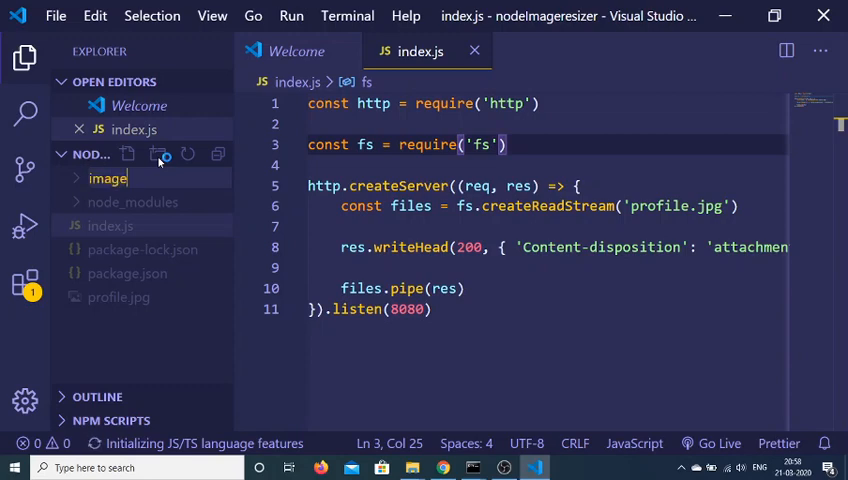
pyautogui.press('Enter')
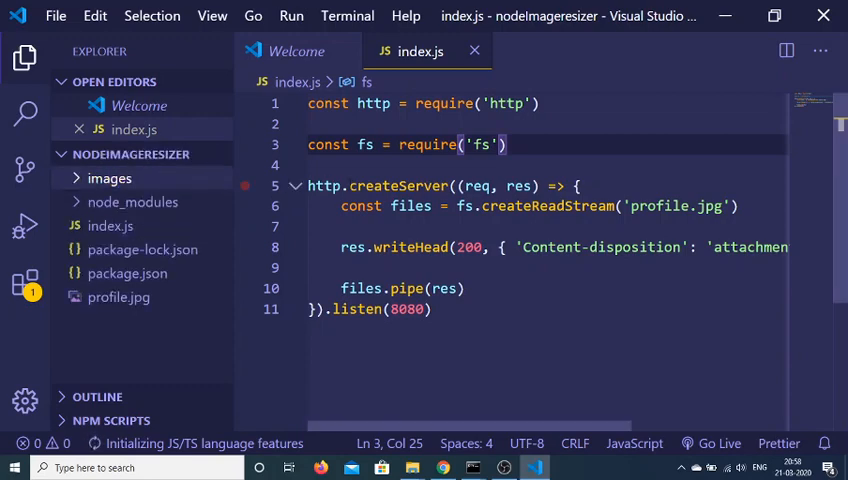
# - Replace index.js contents with const imageDownloader = require('node-image-downloader')
pyautogui.press('ctrl+a')
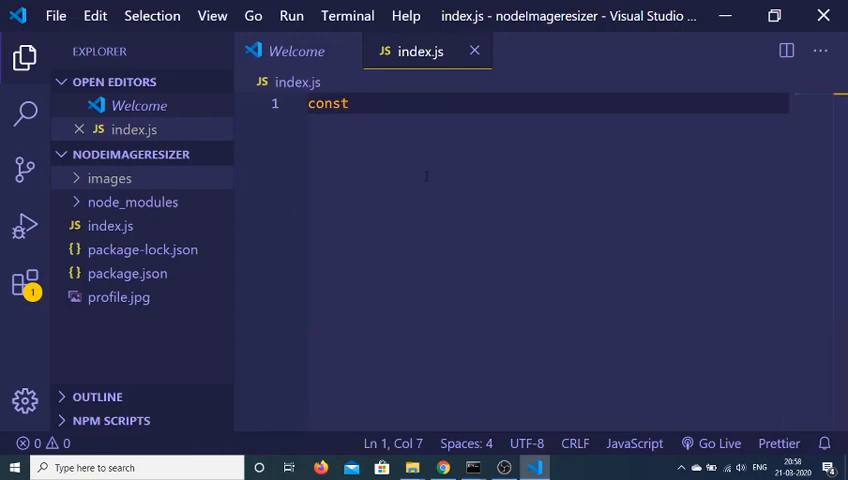
pyautogui.write('imageDown1')
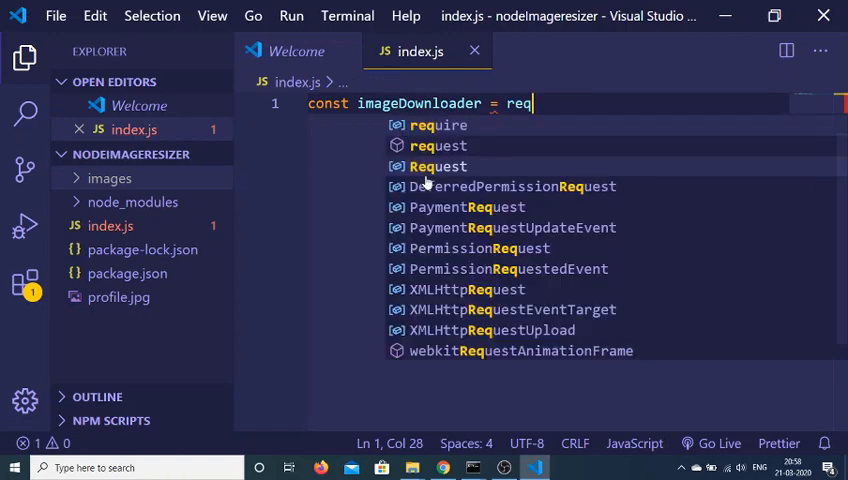
pyautogui.write("require('no'")
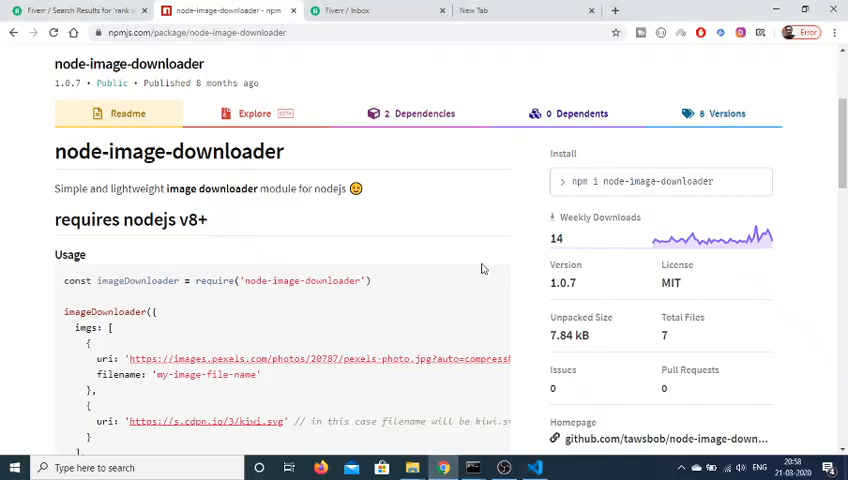
# - Copy the imageDownloader({...}) usage block from the Usage section and return to VS Code
pyautogui.scroll(-3)
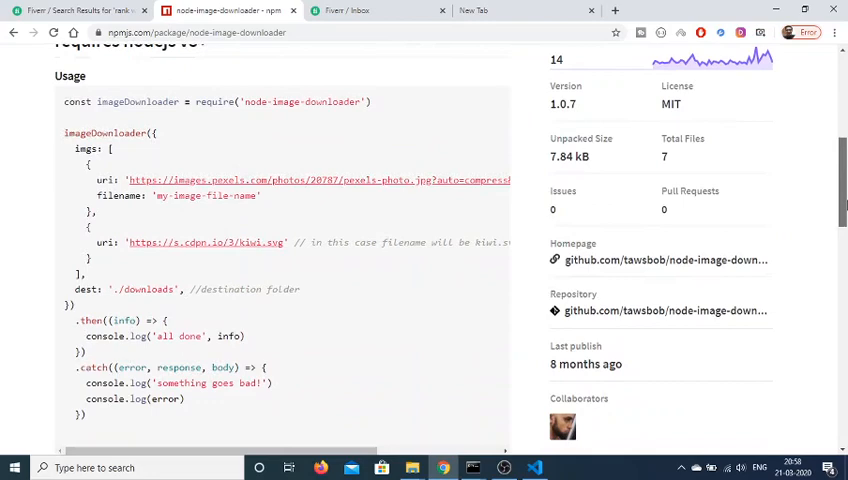
pyautogui.scroll(-3)
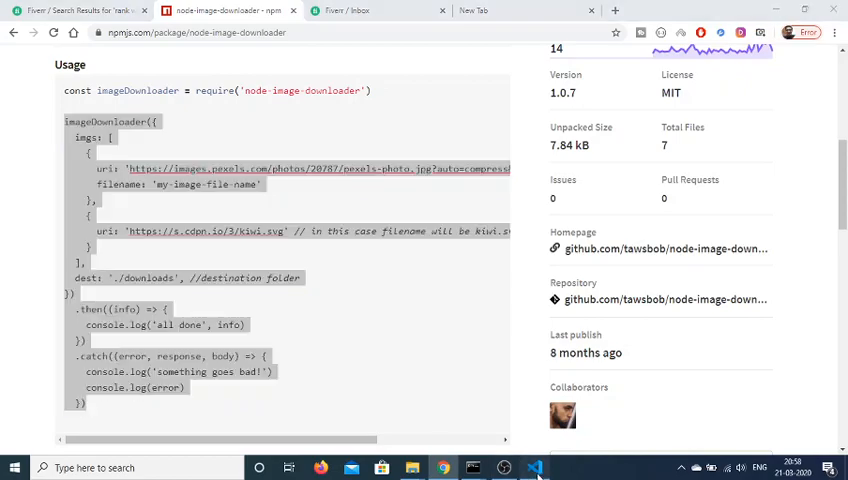
pyautogui.click(534, 467)
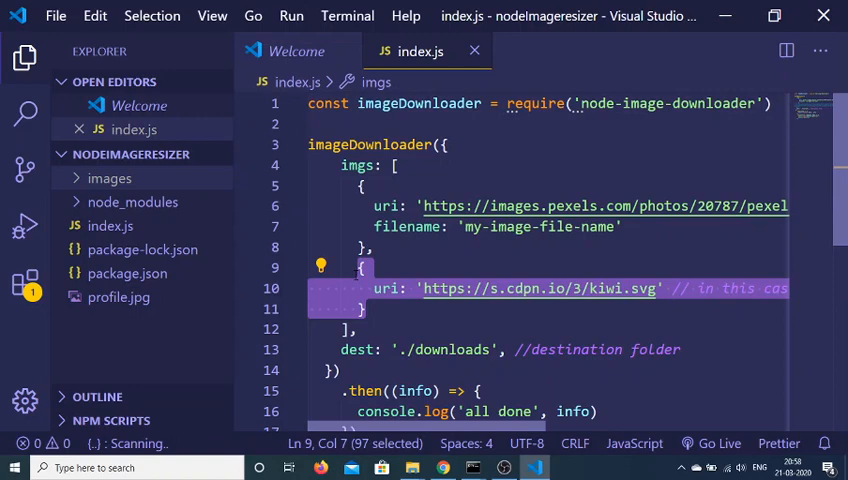
# - Remove the second image entry and blank the sample uri to empty quotes
pyautogui.press('Delete')
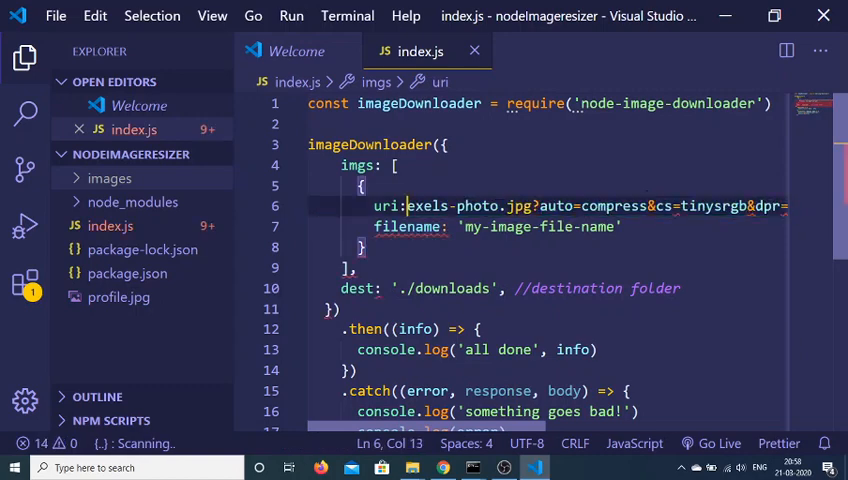
pyautogui.moveTo(410, 206); pyautogui.dragTo(700, 206)
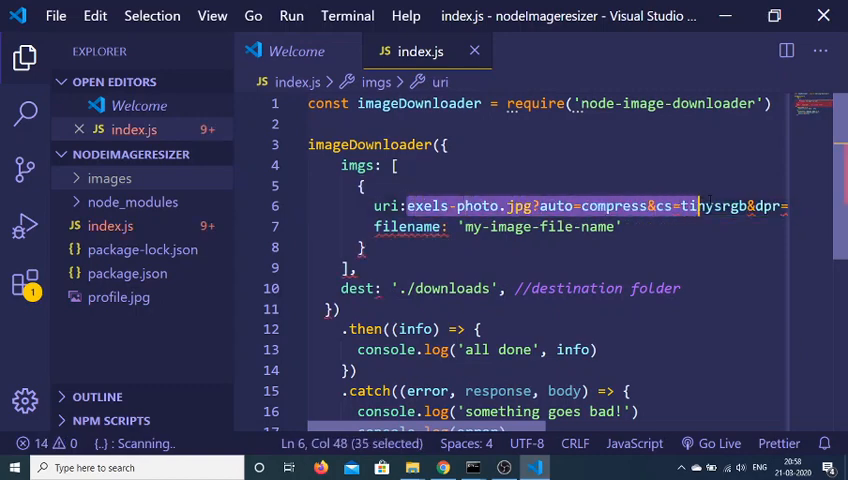
pyautogui.write('rgb&dpr=2&h=750&w=1260')
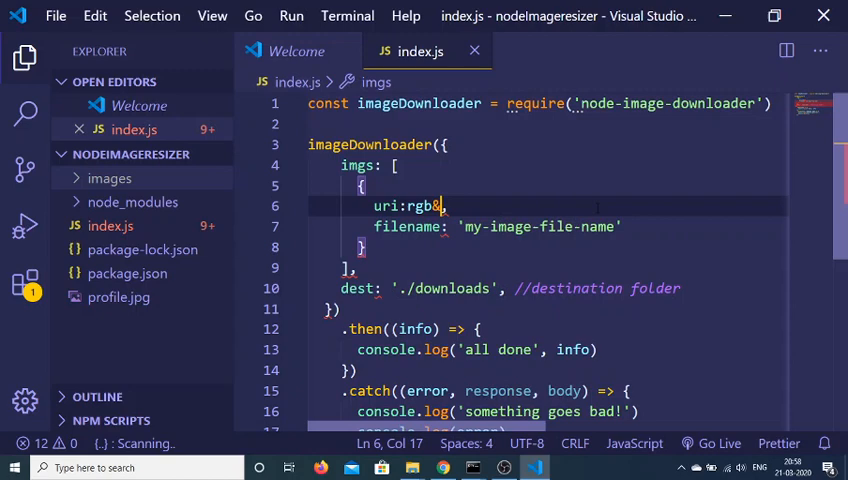
pyautogui.write("''")
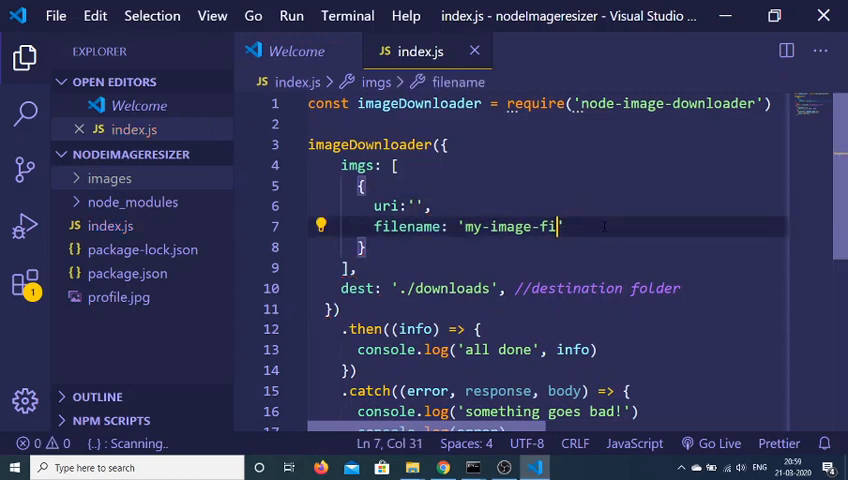
# - Set the download filename to 'profile.png'
pyautogui.press('BackSpace')
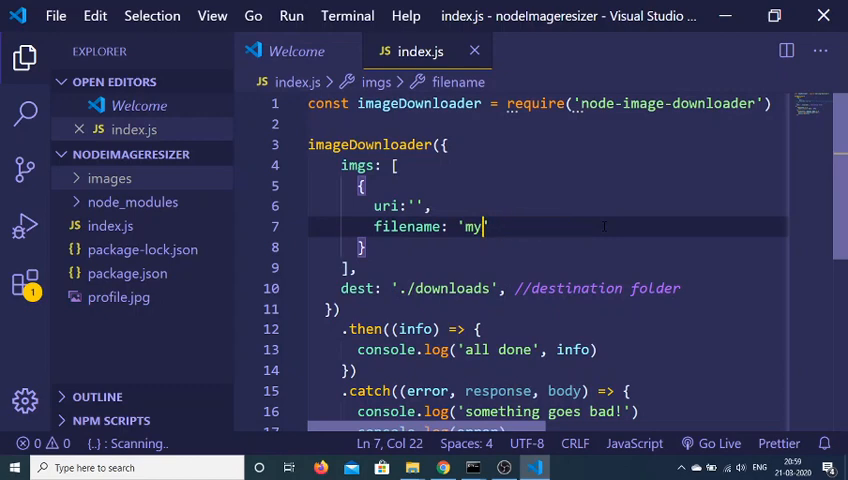
pyautogui.write('profile.')
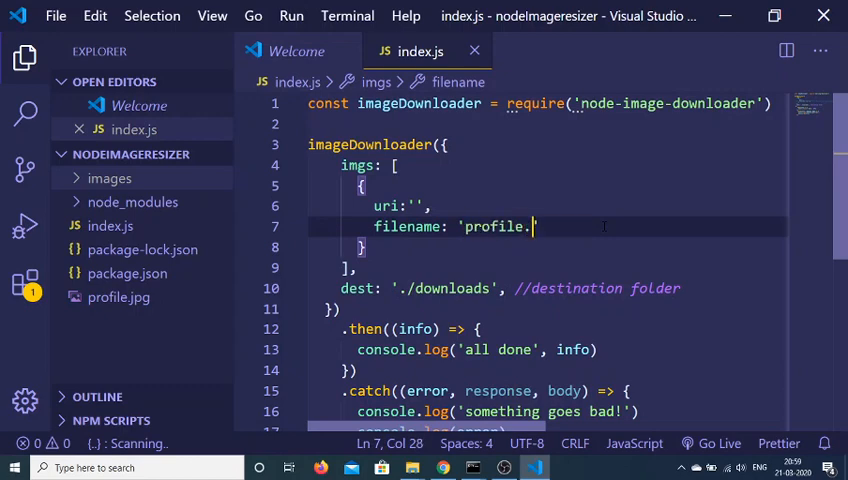
pyautogui.write('png')
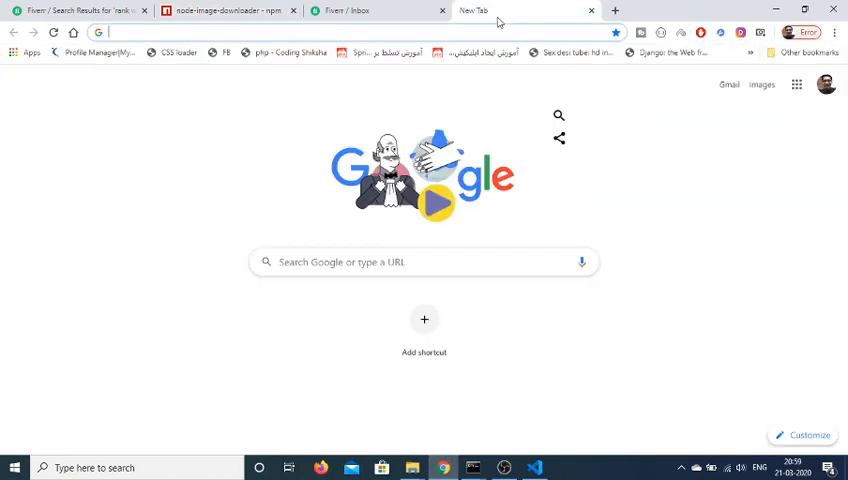
# - Go to codingshiksha.com in a new tab to grab the profile image URL
pyautogui.write('codingshiksha.com/wp-content/uploads/')
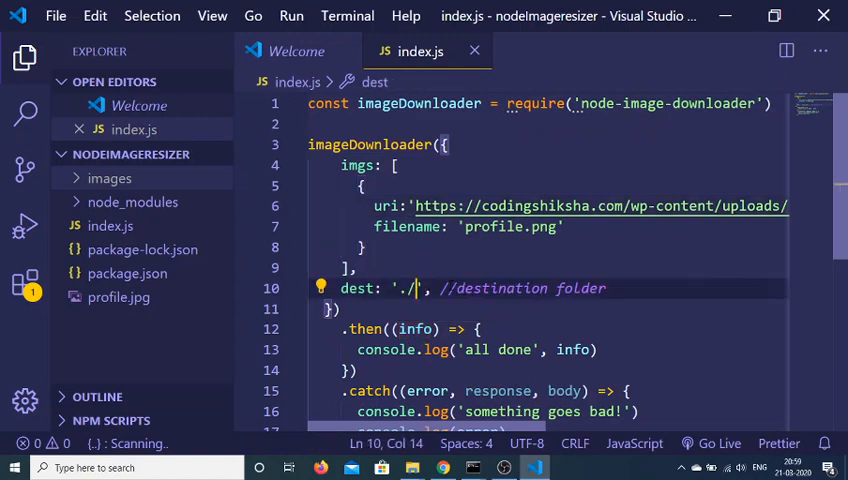
# - Change dest from './downloads' to './images'
pyautogui.write('images')
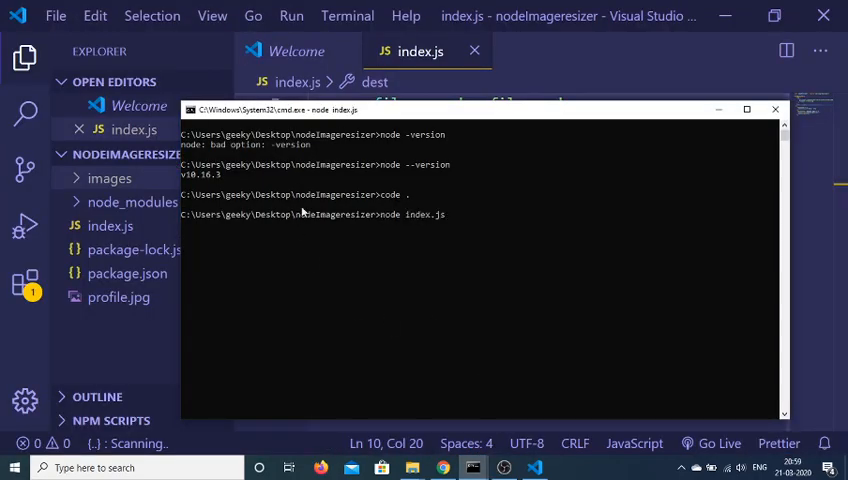
pyautogui.moveTo(267, 279)
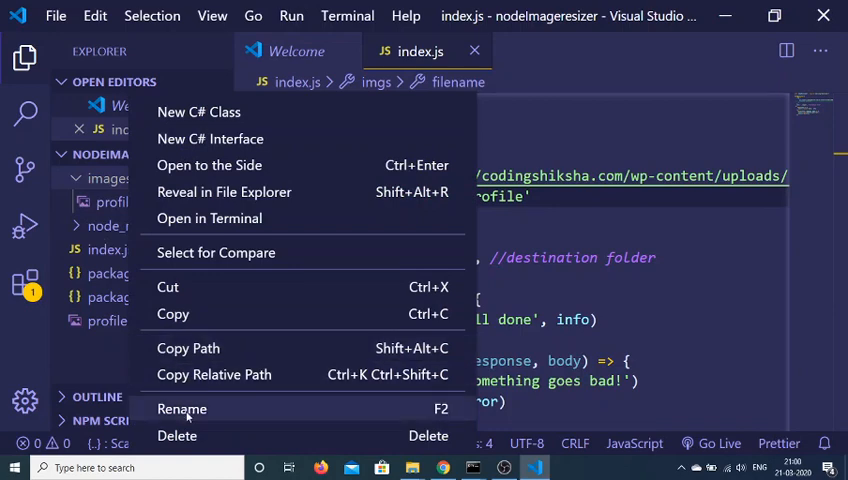
# - Delete profile.png.jpg to the Recycle Bin and rerun node index.js
pyautogui.click(177, 435)
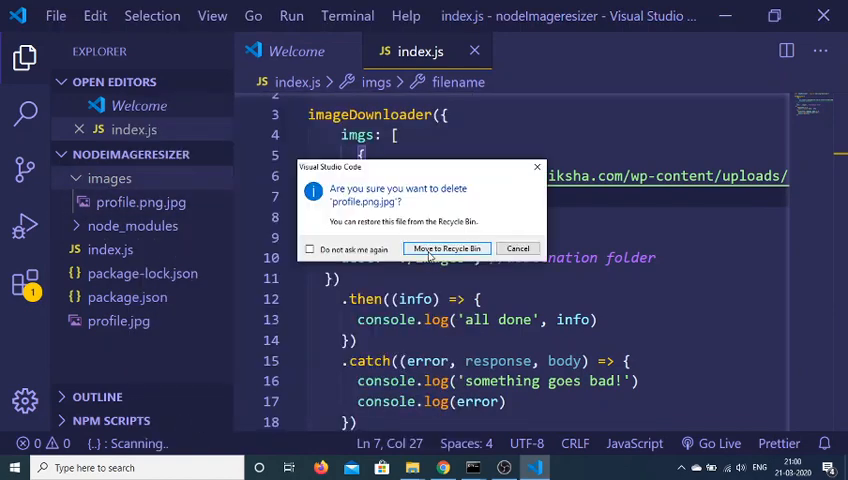
pyautogui.click(447, 248)
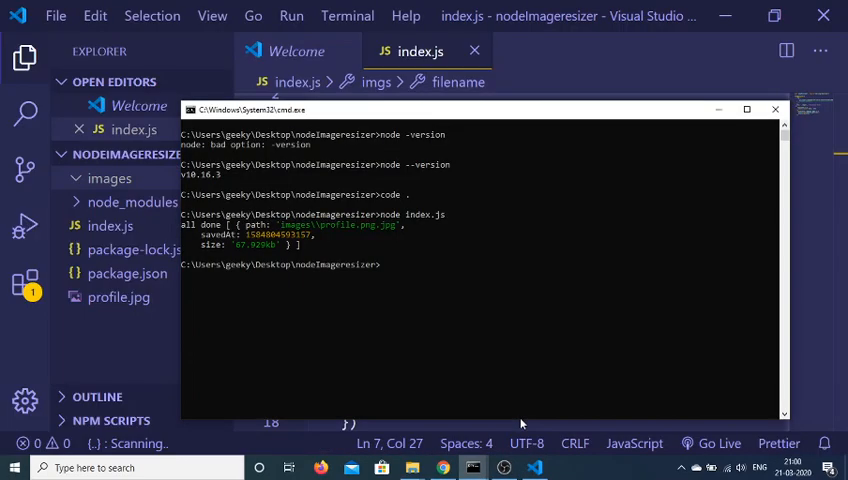
pyautogui.write('node index.js')
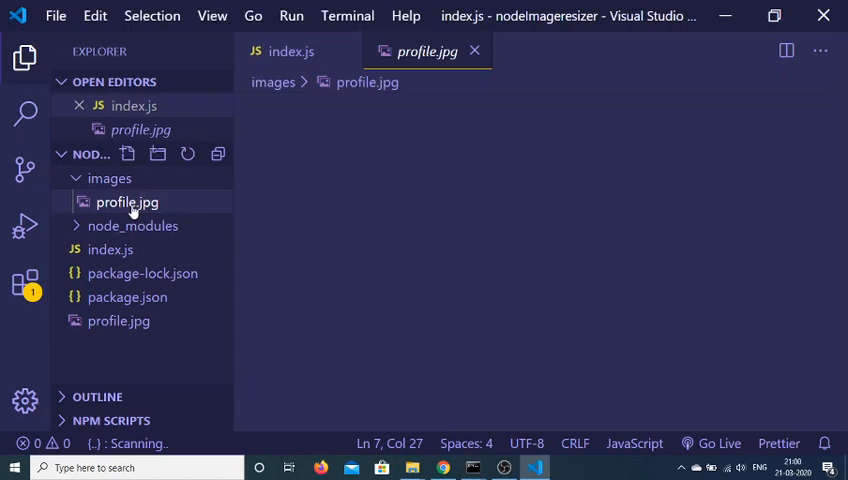
# - Preview the downloaded images/profile.jpg in the editor
pyautogui.click(126, 202)
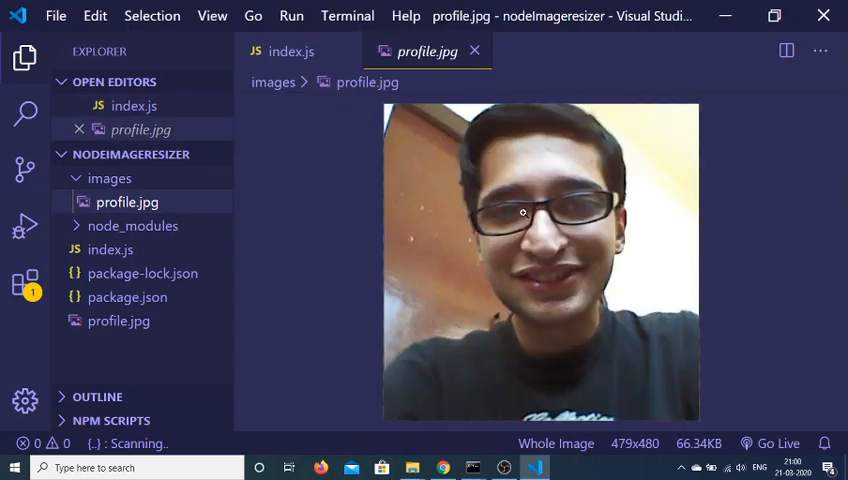
pyautogui.click(290, 51)
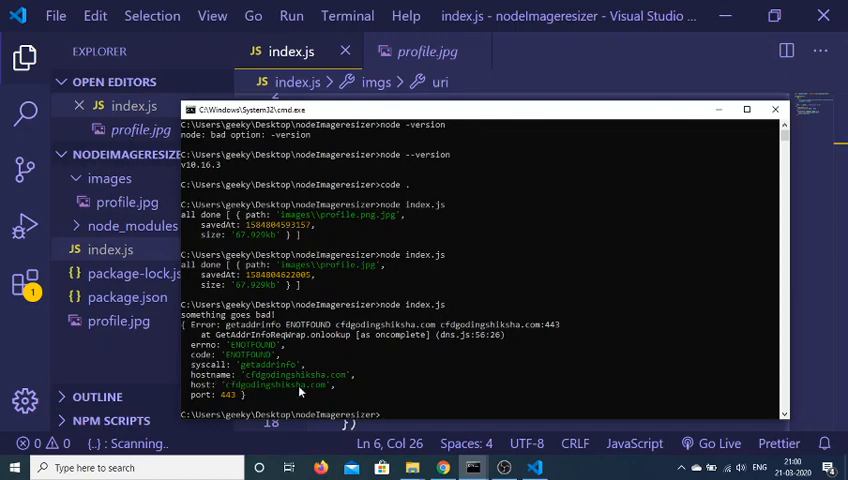
pyautogui.moveTo(758, 95)
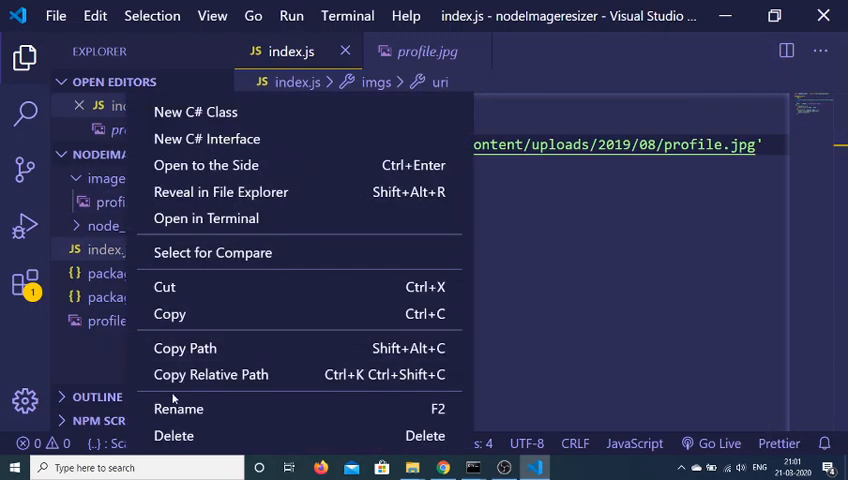
# - Delete images/profile.jpg, clear the console, and rerun node index.js to re-download profile.jpg
pyautogui.click(174, 435)
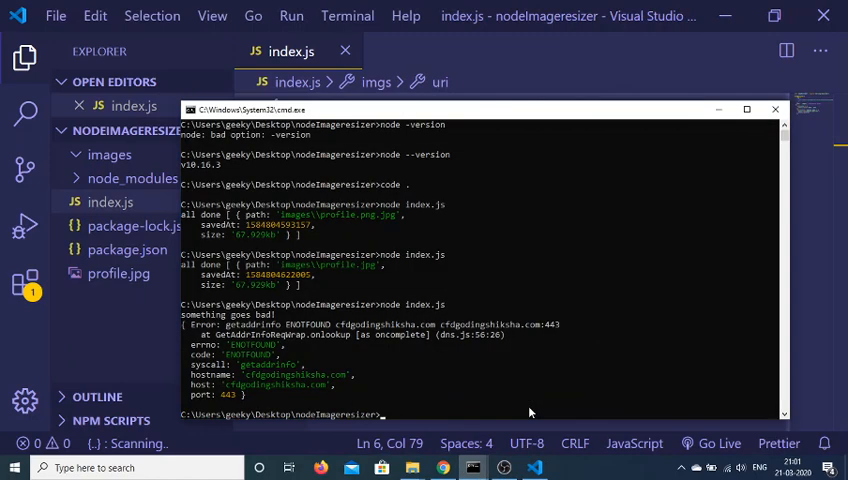
pyautogui.write('cls')
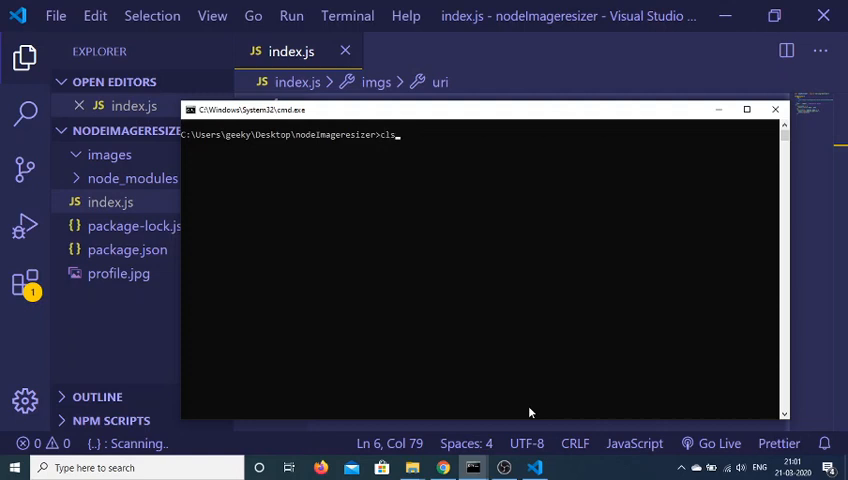
pyautogui.write('node index.js')
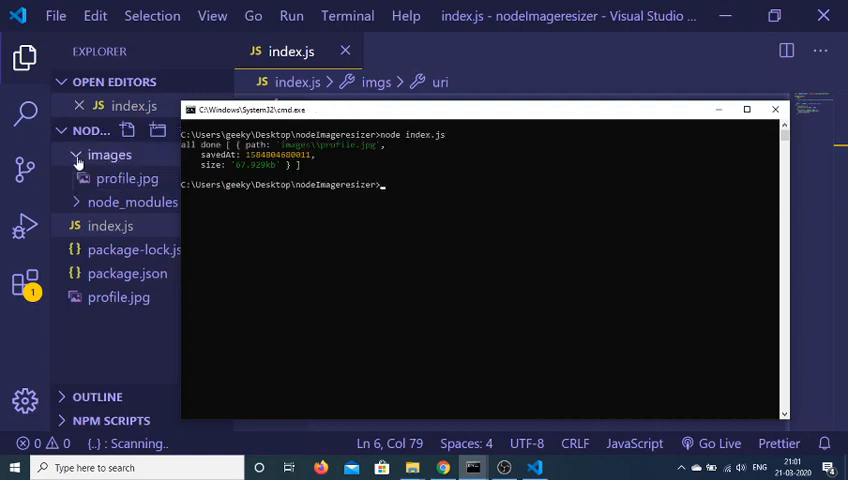
pyautogui.moveTo(127, 178)
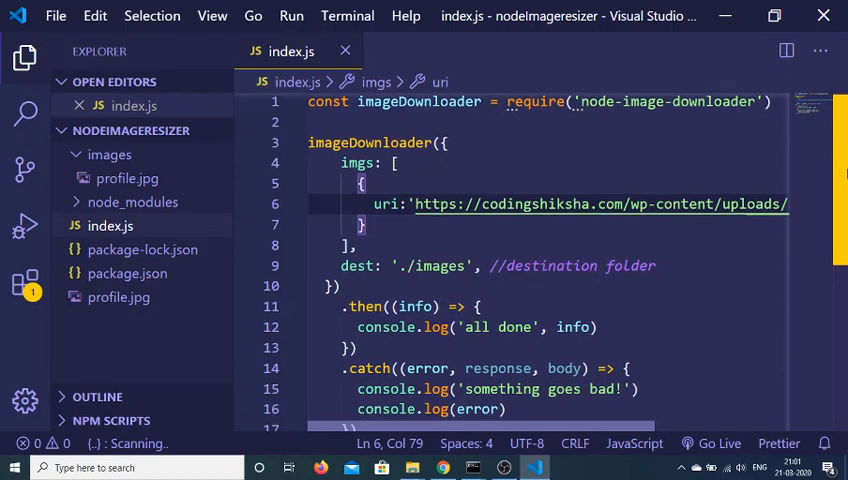
pyautogui.scroll(-3)
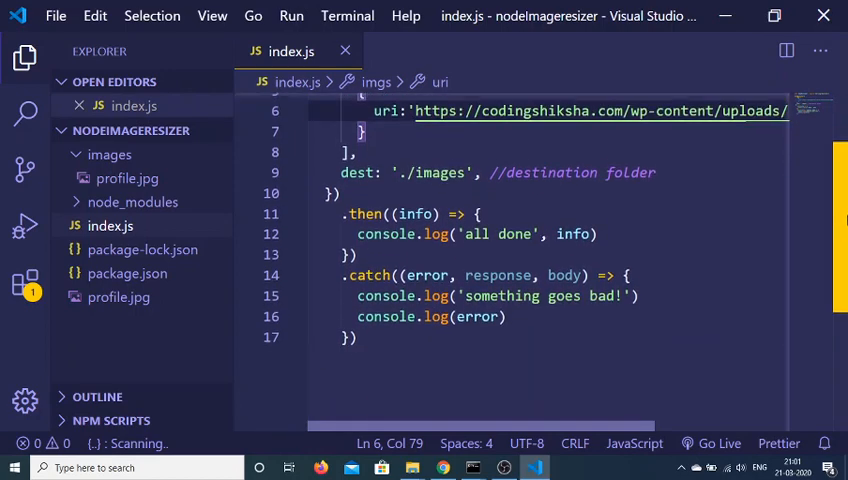
pyautogui.scroll(3)
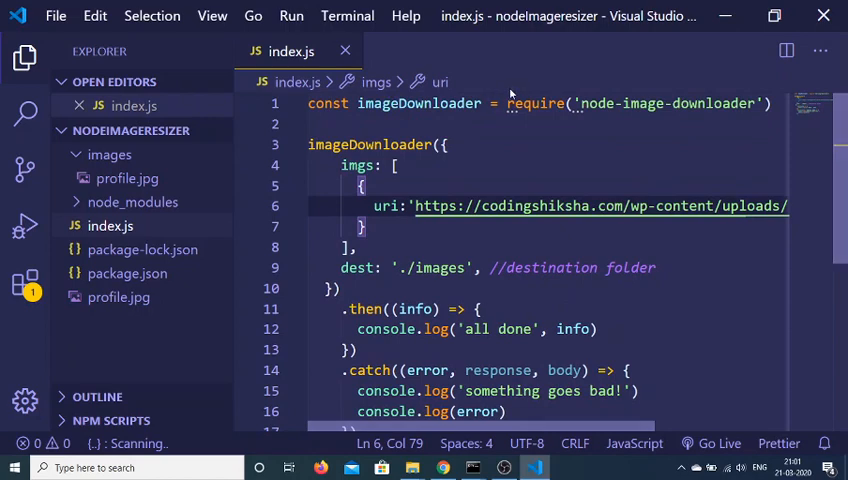